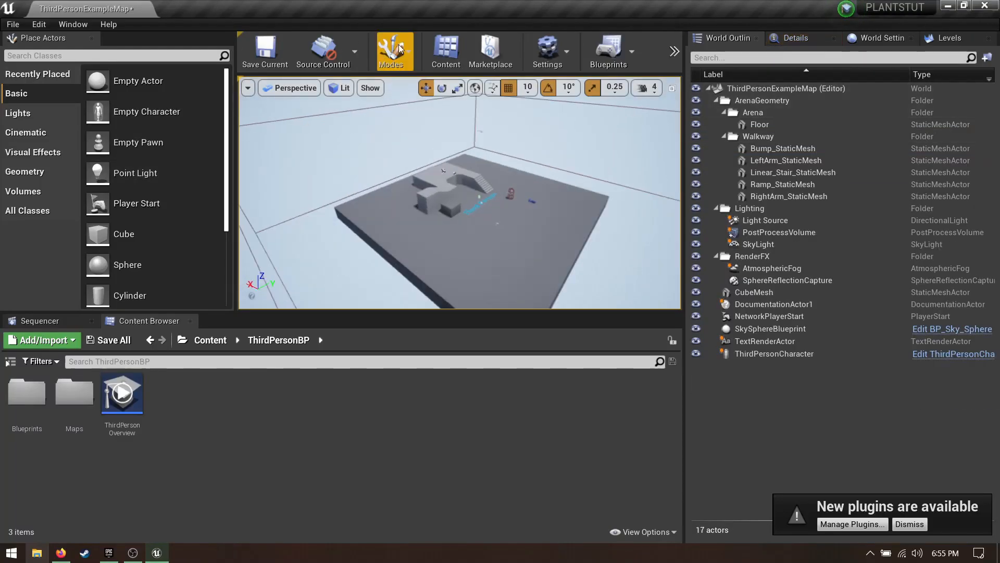
Load TutorialMap, a flat empty landscape, into the level editor.
left_click(394, 51)
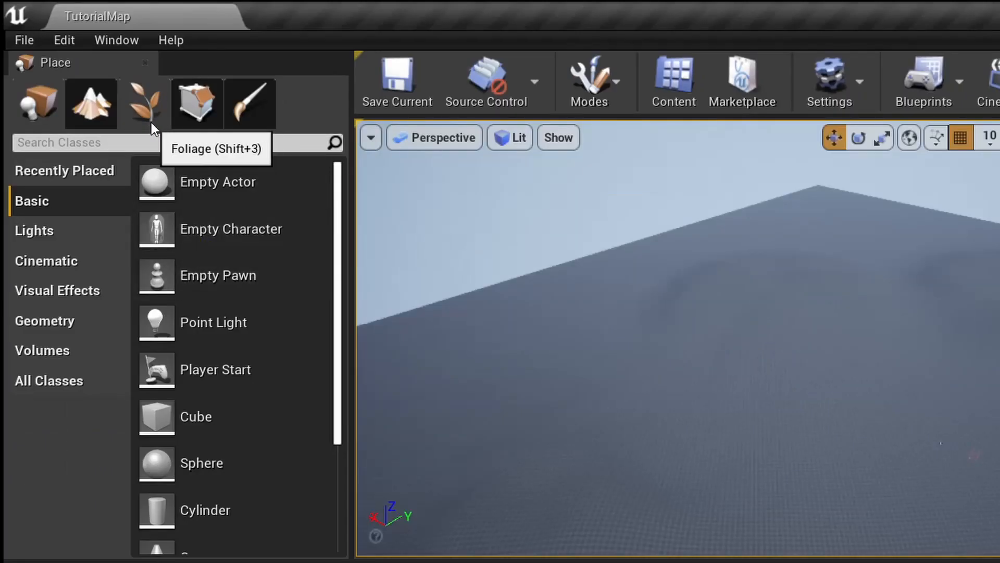
Enter Foliage mode and select the Boulder type among the added foliage meshes.
left_click(145, 102)
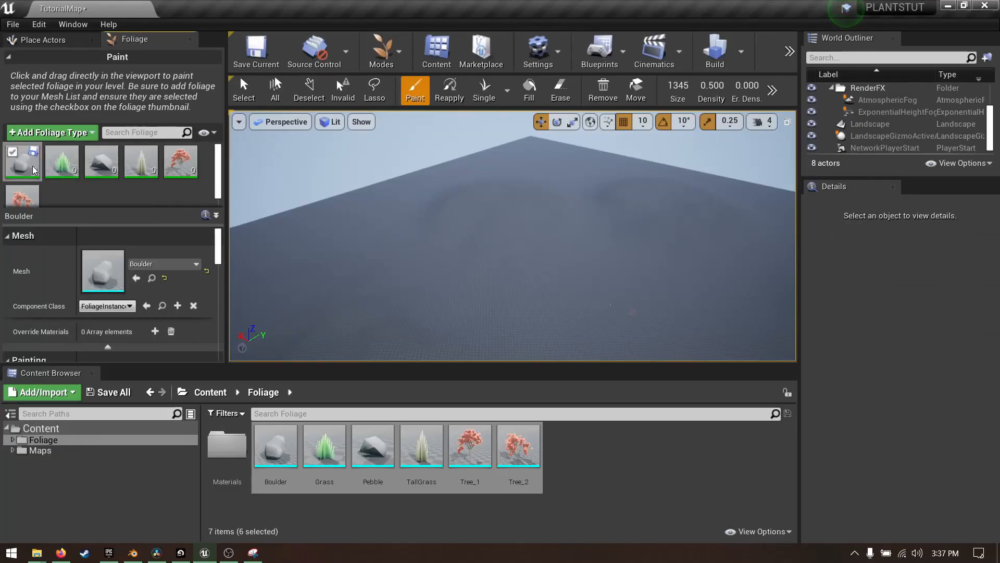
left_click(22, 189)
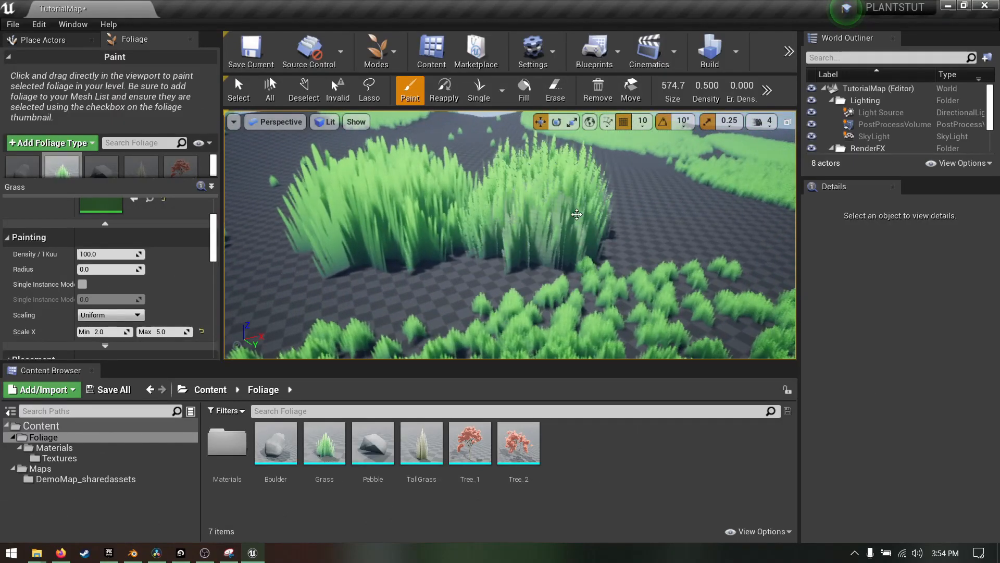
Erase the test grass clumps and the raised grass patch with the Erase tool.
left_click(555, 88)
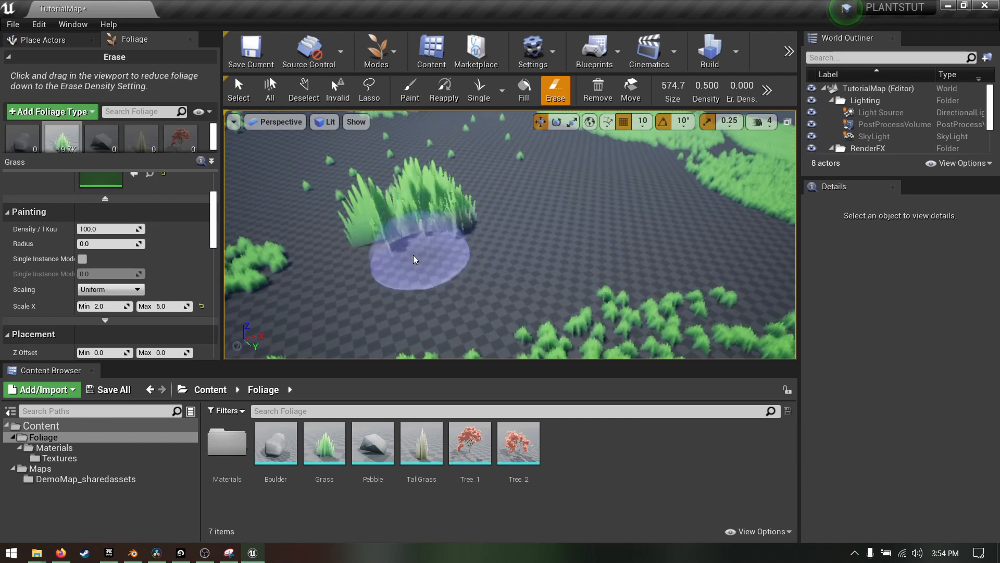
left_click(409, 89)
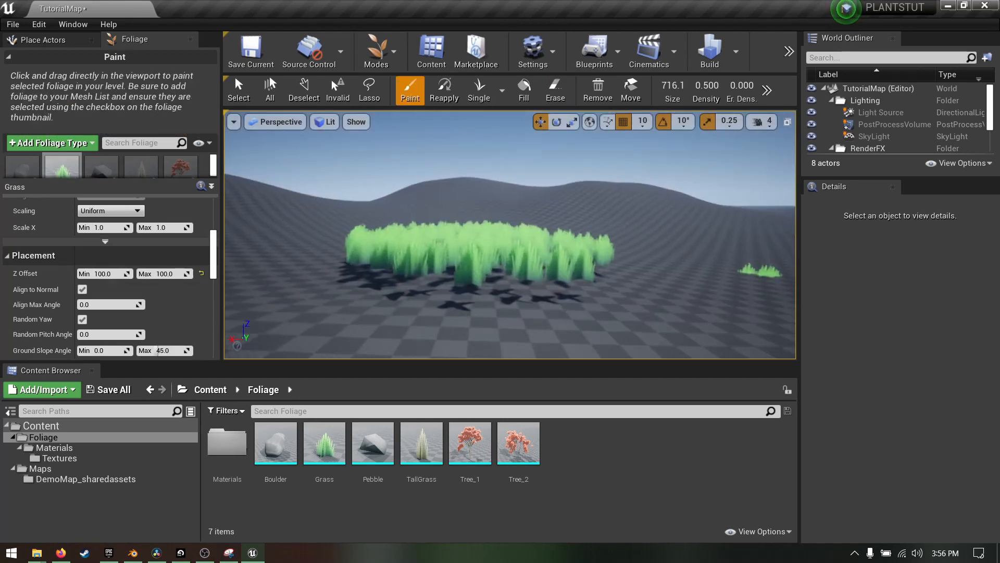
left_click(556, 89)
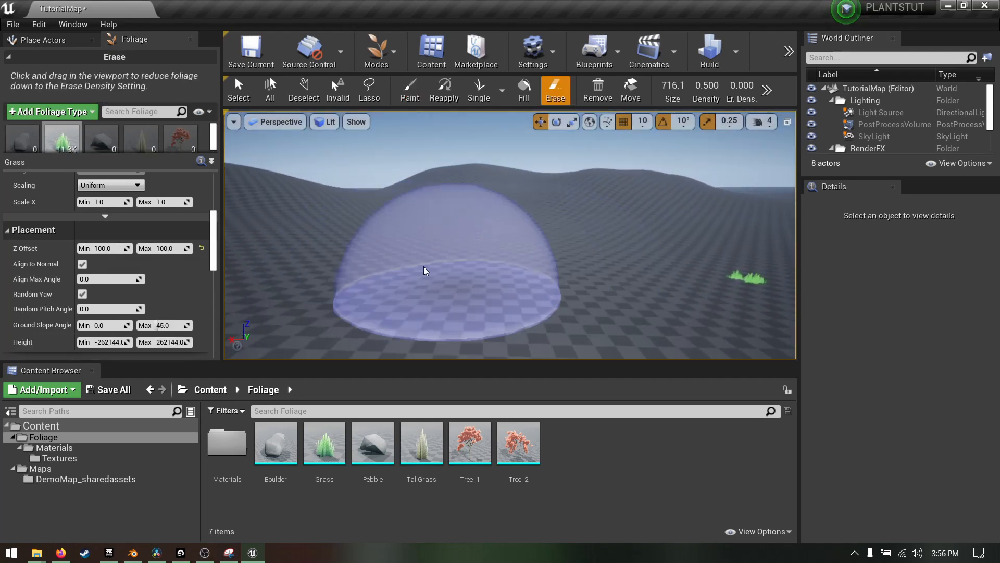
left_click(410, 89)
type("-50")
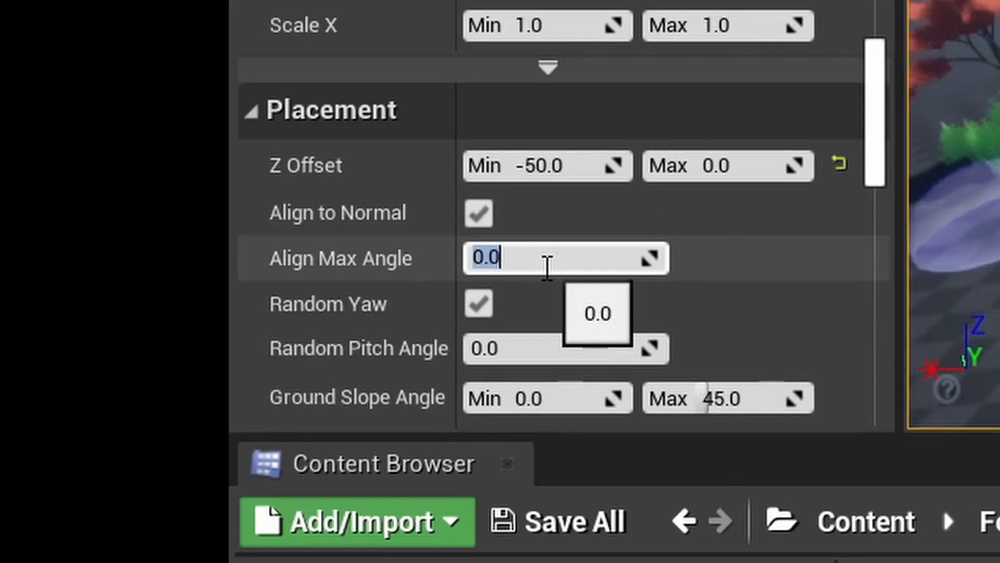
Paint pink Tree_1 instances on the ground, then more grass along the curved band.
type("5.0")
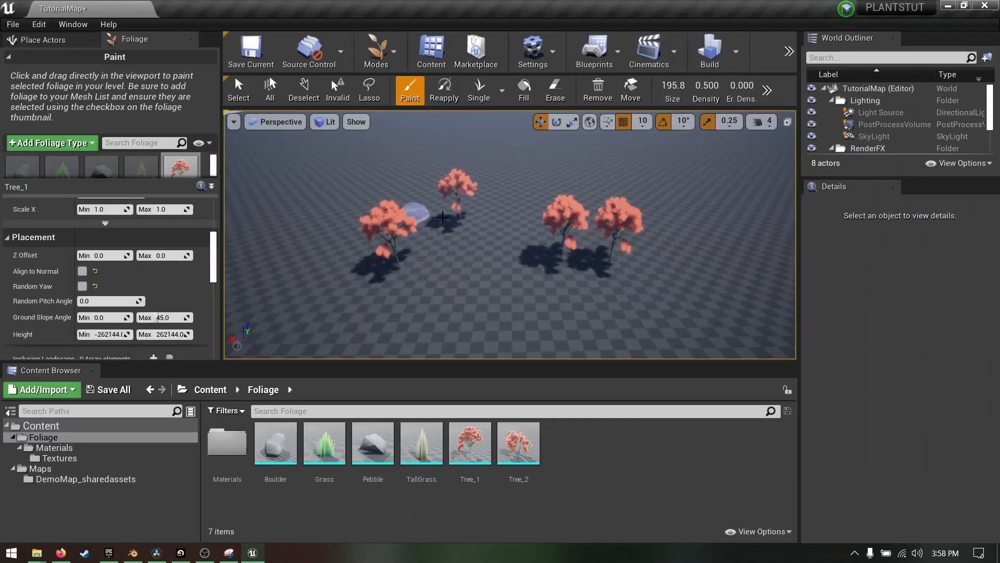
left_click_drag(442, 216, 467, 254)
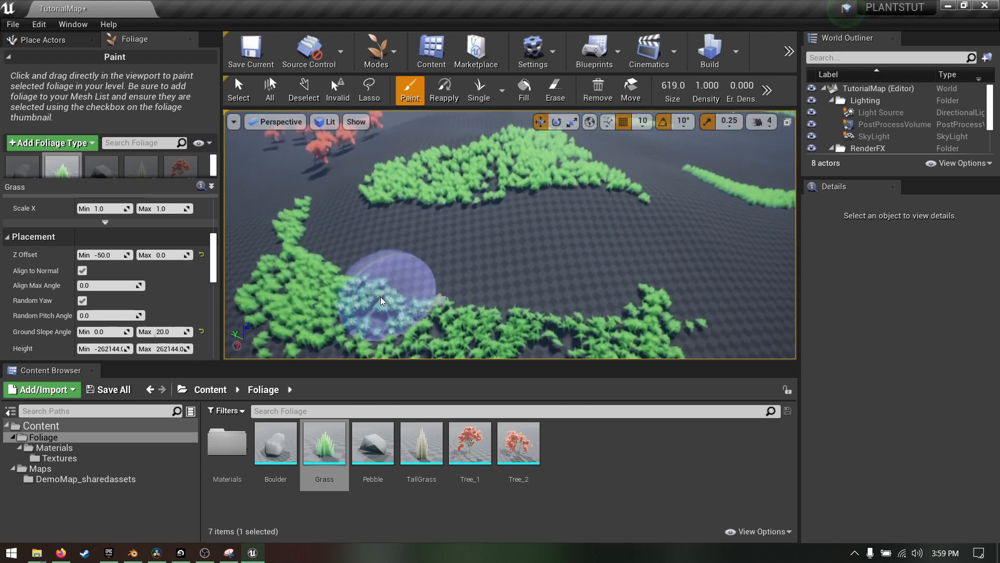
left_click(102, 165)
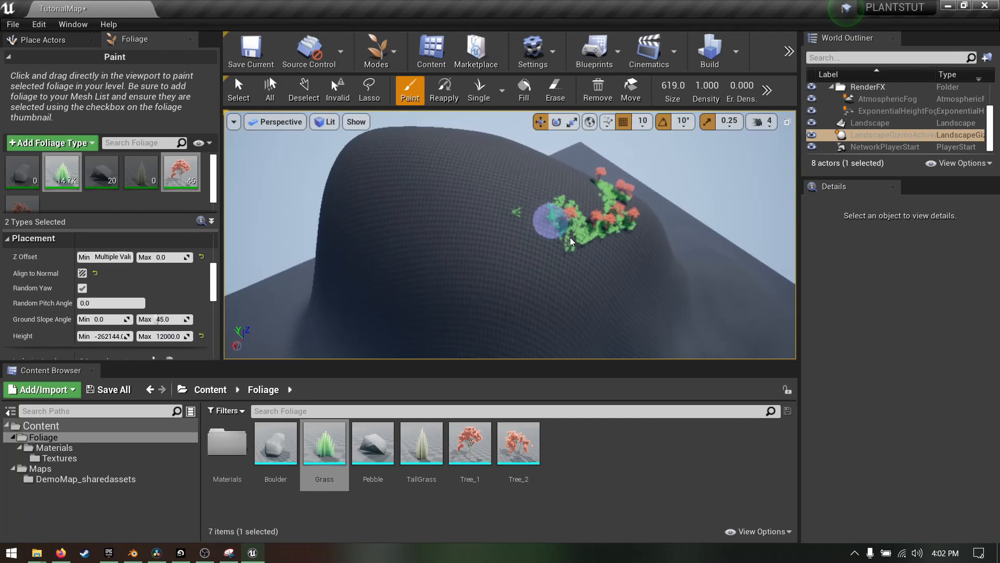
Paint grass and trees across the hill slope and reach the Grass/Rock landscape layer settings.
left_click_drag(567, 229, 631, 223)
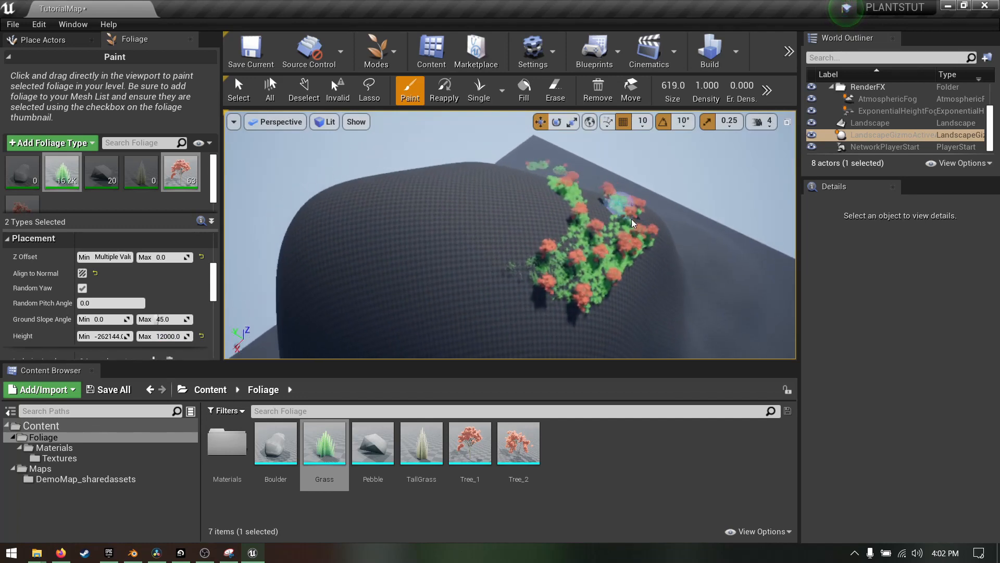
left_click_drag(632, 223, 475, 325)
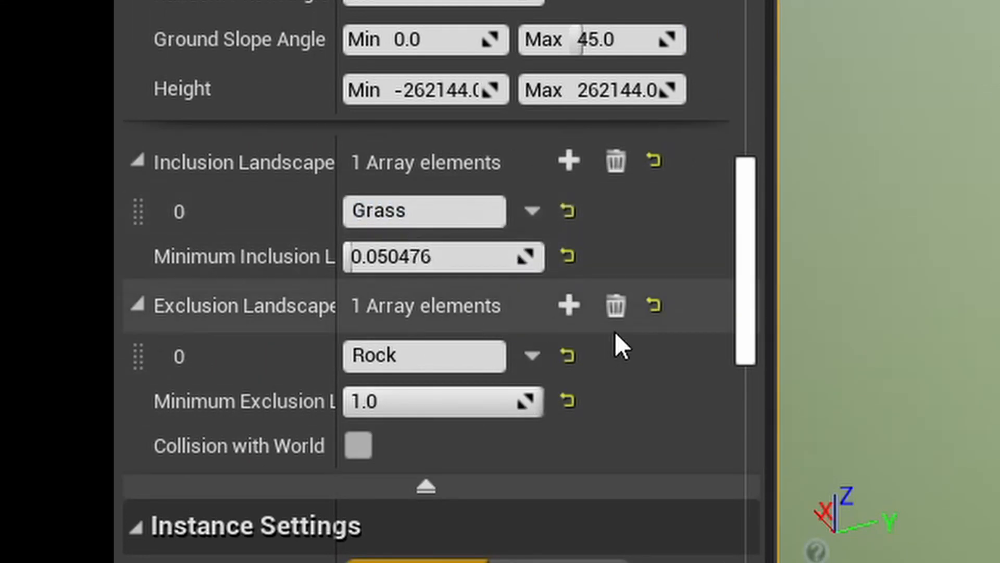
scroll("down", 3)
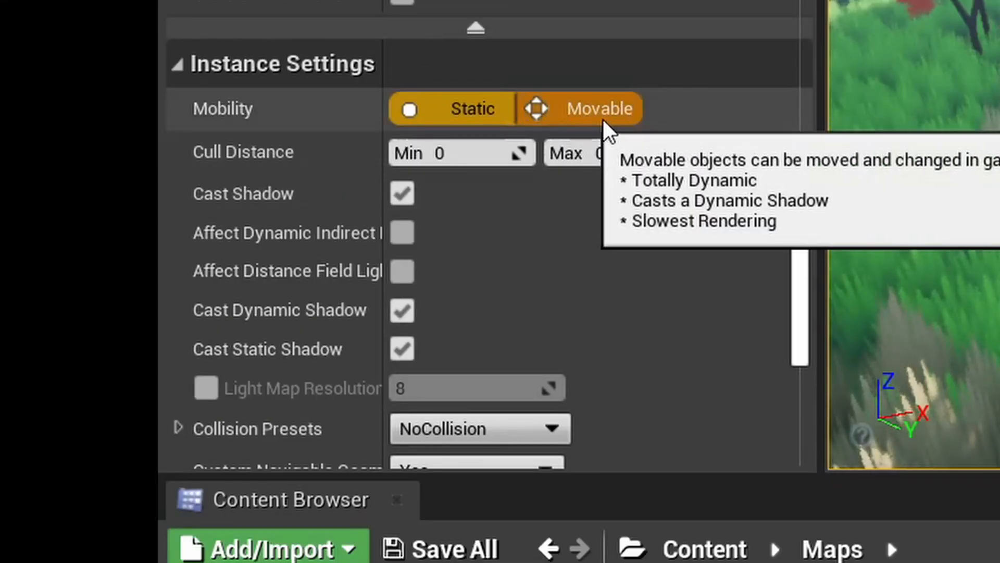
Set the grass cull distance and stop the grass from casting shadows.
left_click(472, 109)
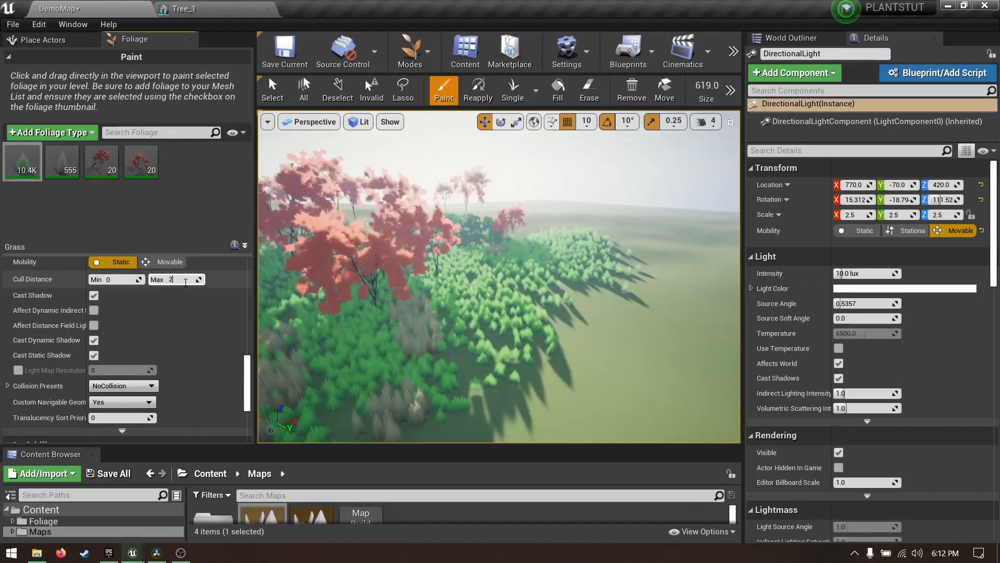
type("2000")
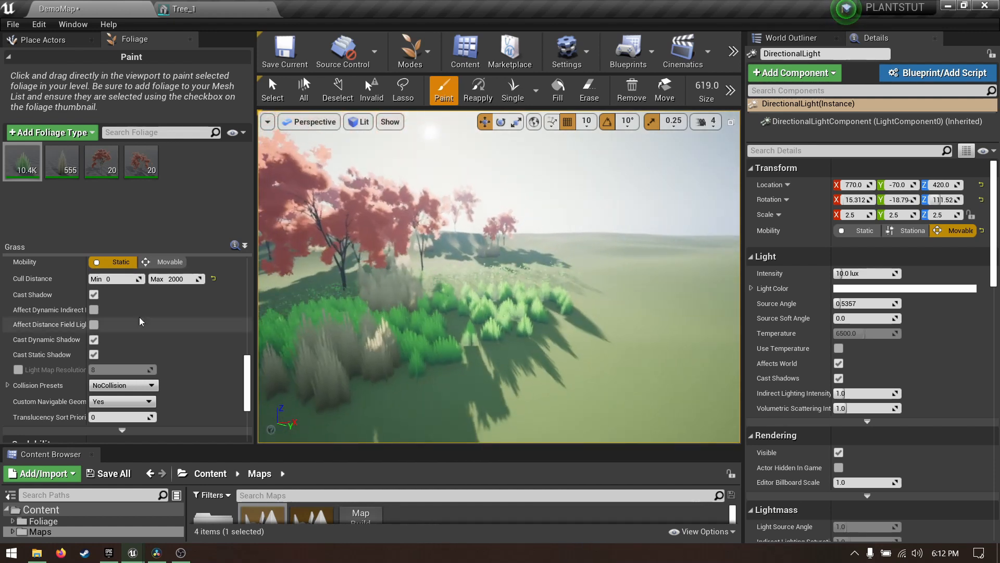
type("1000")
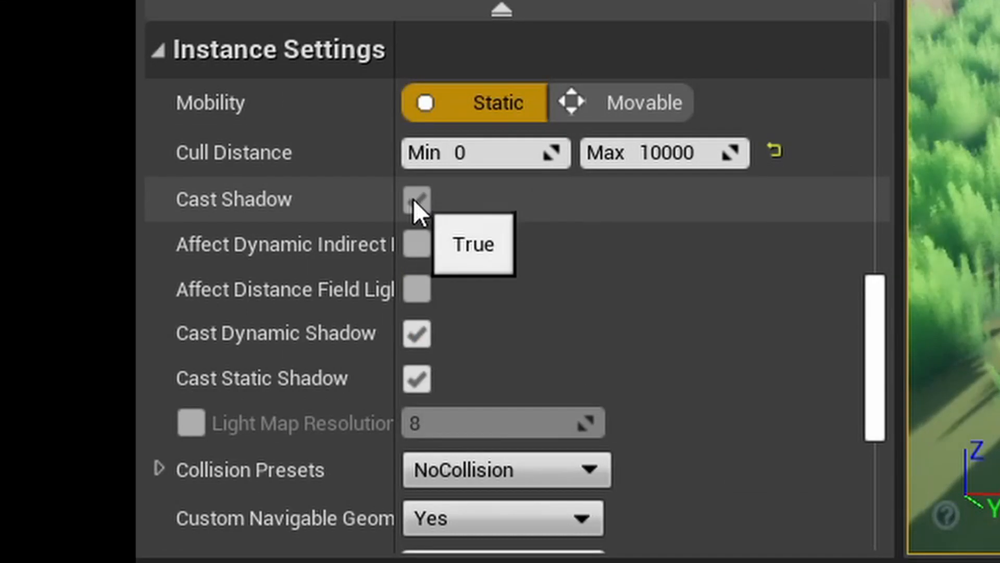
left_click(417, 199)
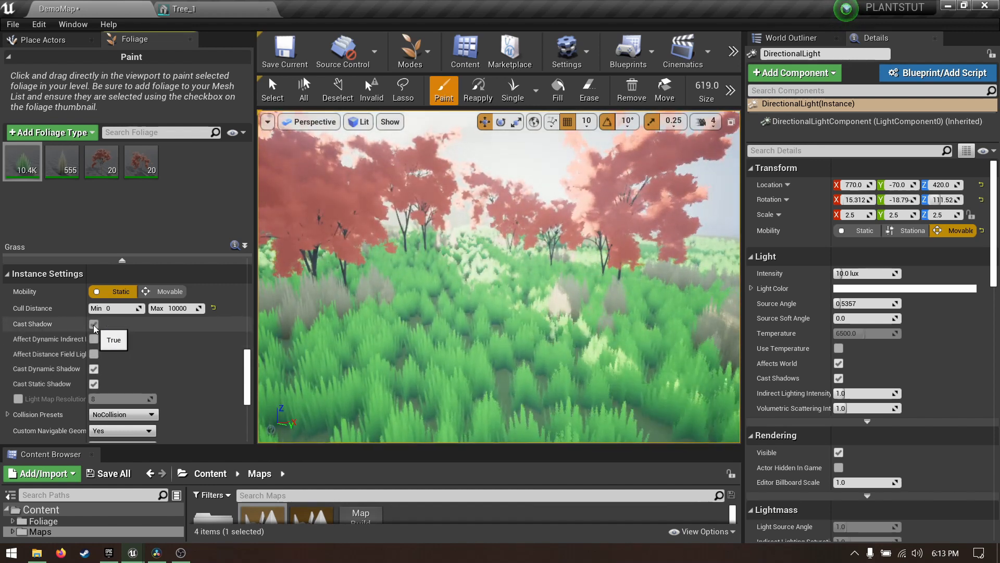
left_click(94, 323)
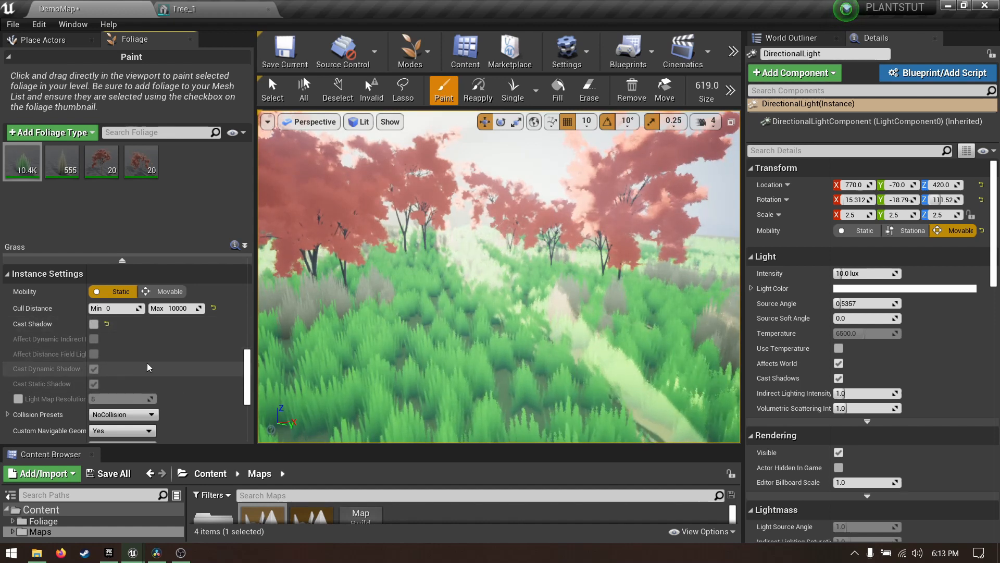
Review the pink tree's collision and Scalability options, toggling density scaling.
left_click(102, 161)
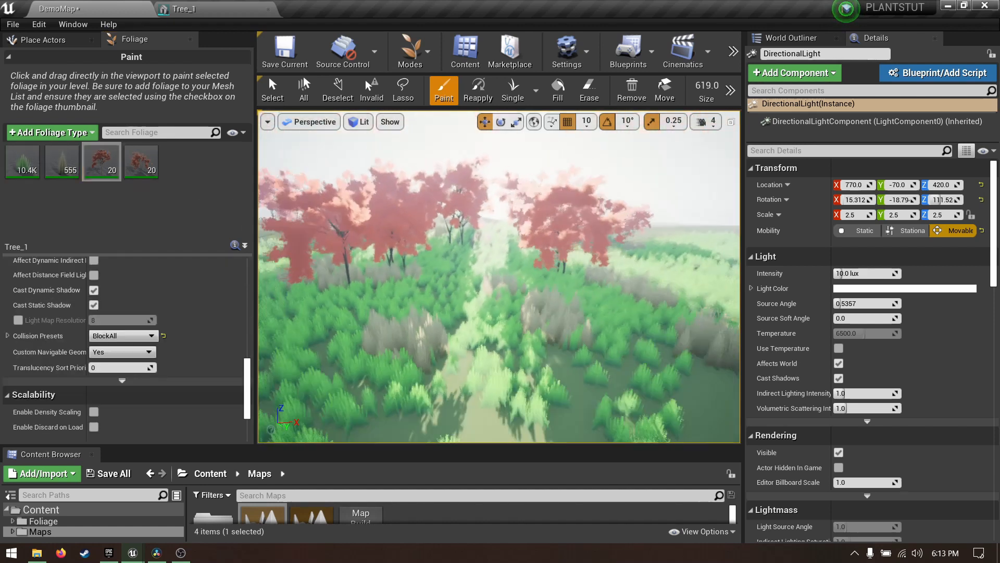
left_click(123, 335)
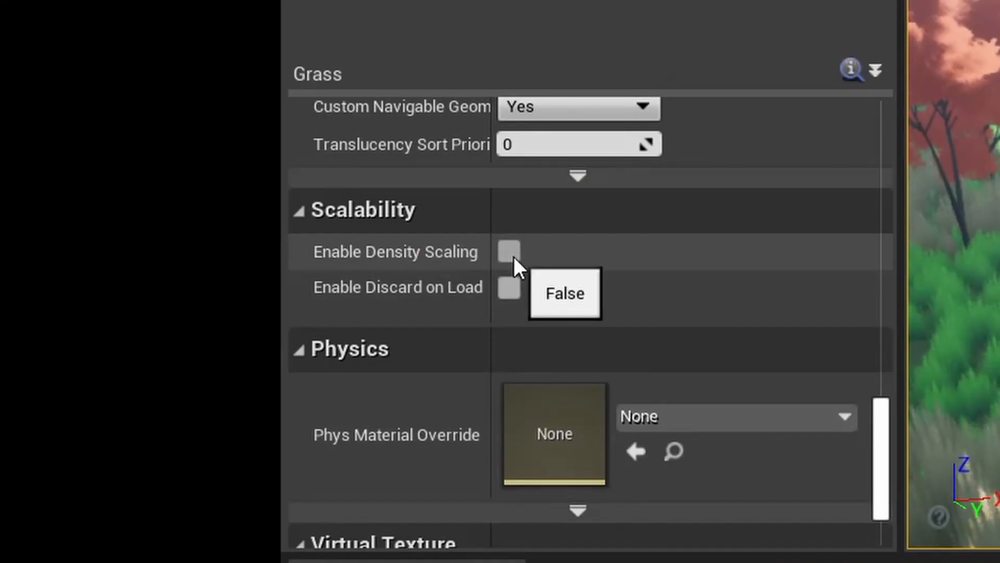
left_click(508, 253)
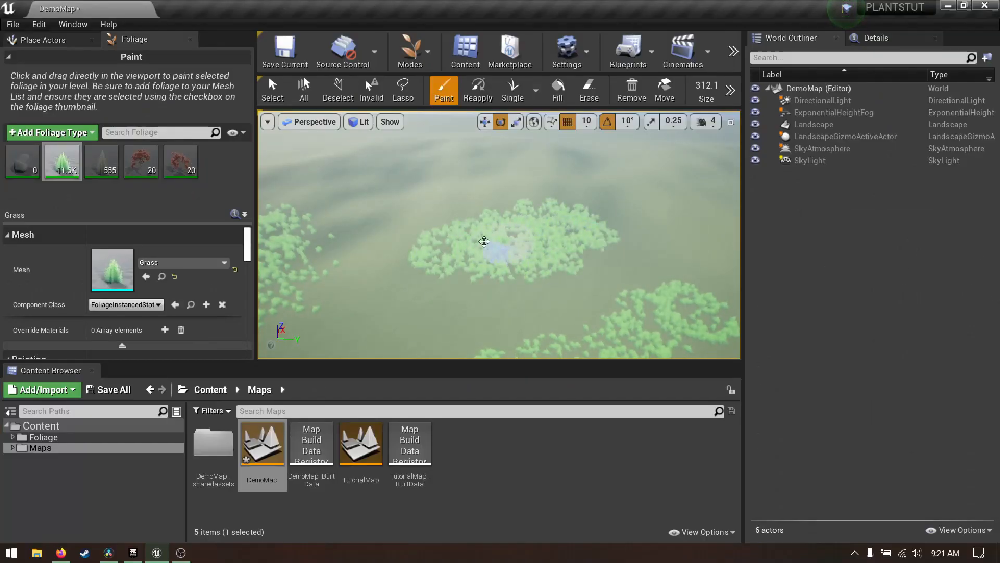
Switch the Grass foliage from painting to erasing.
left_click(589, 89)
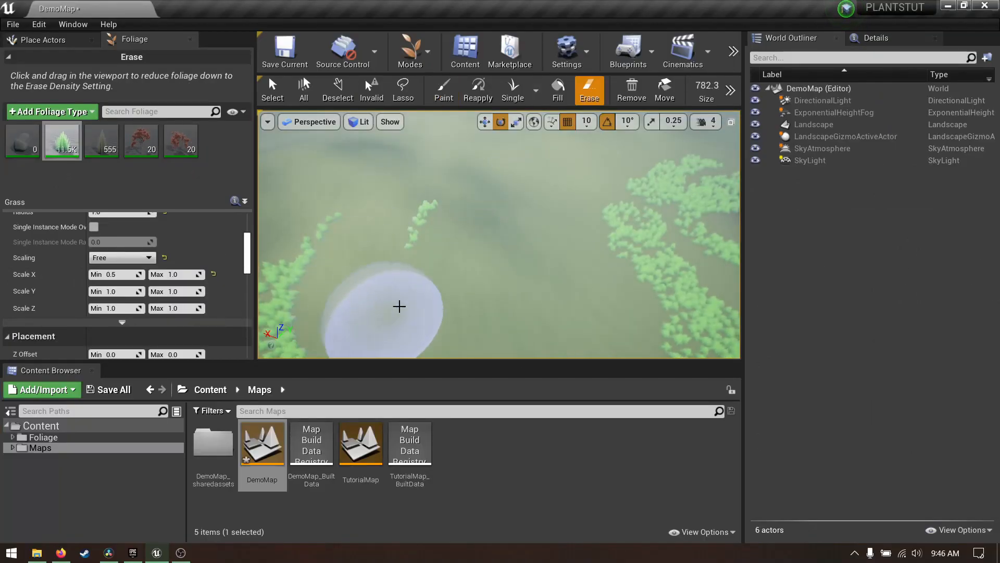
Reapply a Z offset of -100 to 500 onto the already painted grass.
left_click(477, 90)
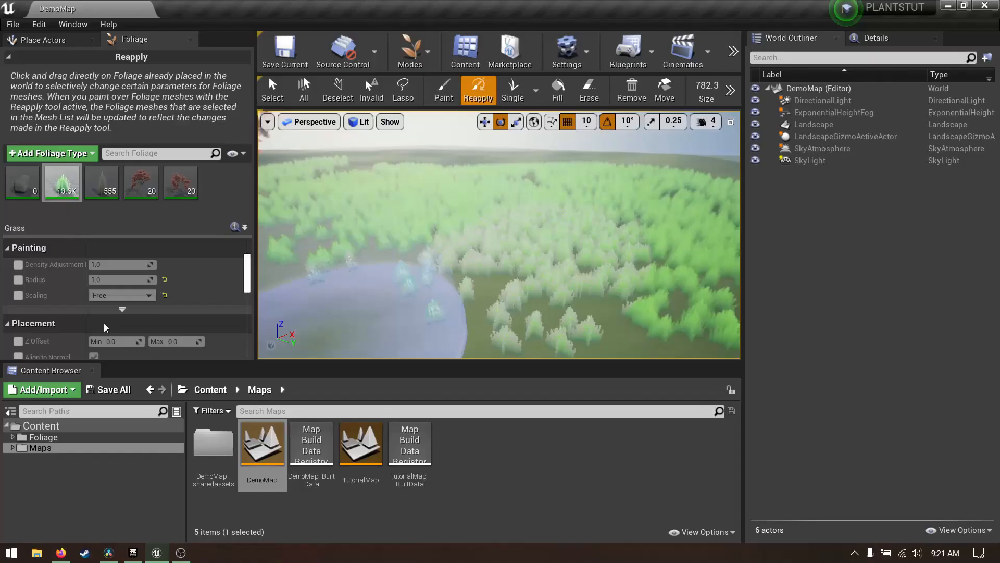
left_click(444, 88)
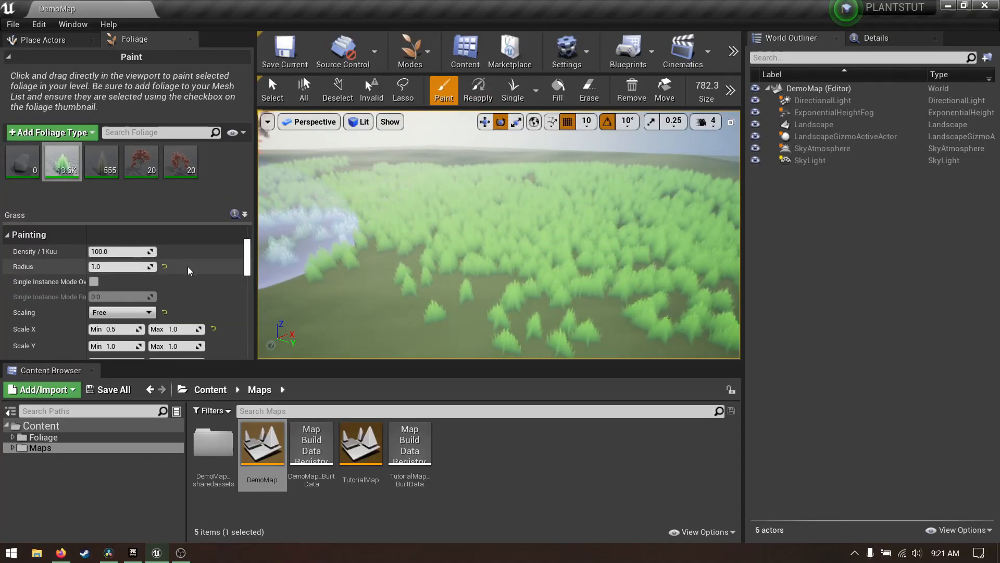
left_click(478, 88)
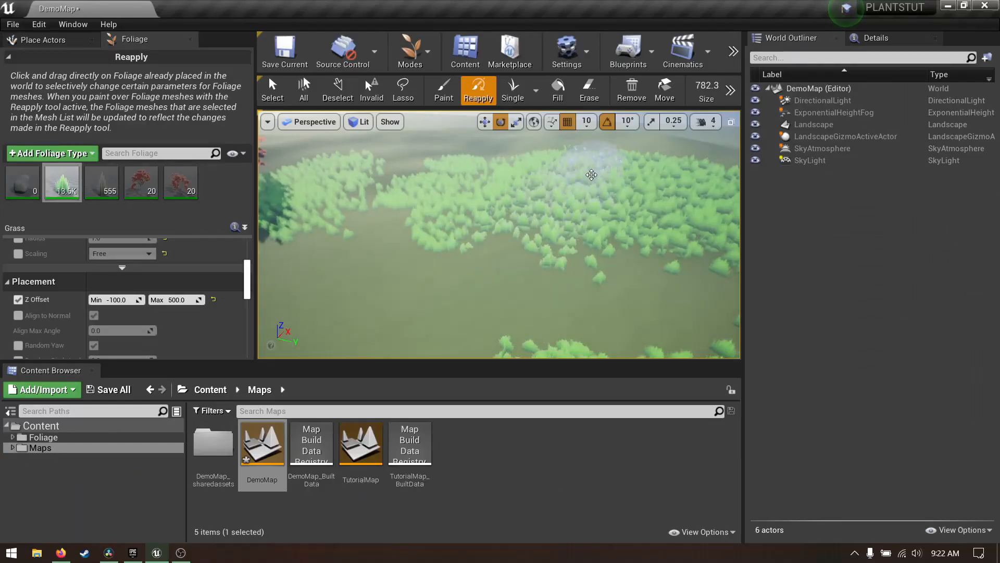
left_click(513, 89)
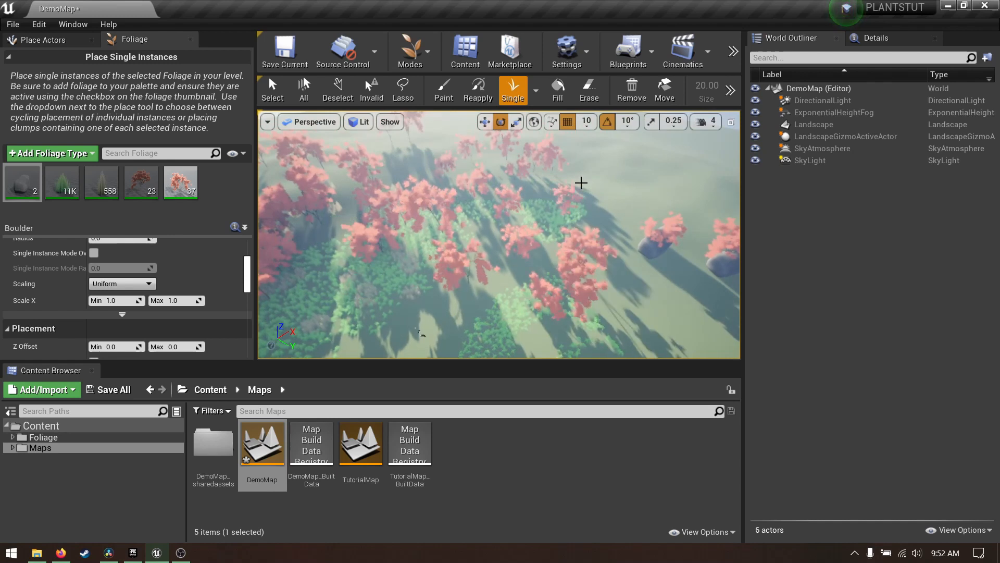
Place single boulders, fill foliage over rocks and remove the lasso-selected grass and trees.
left_click(558, 85)
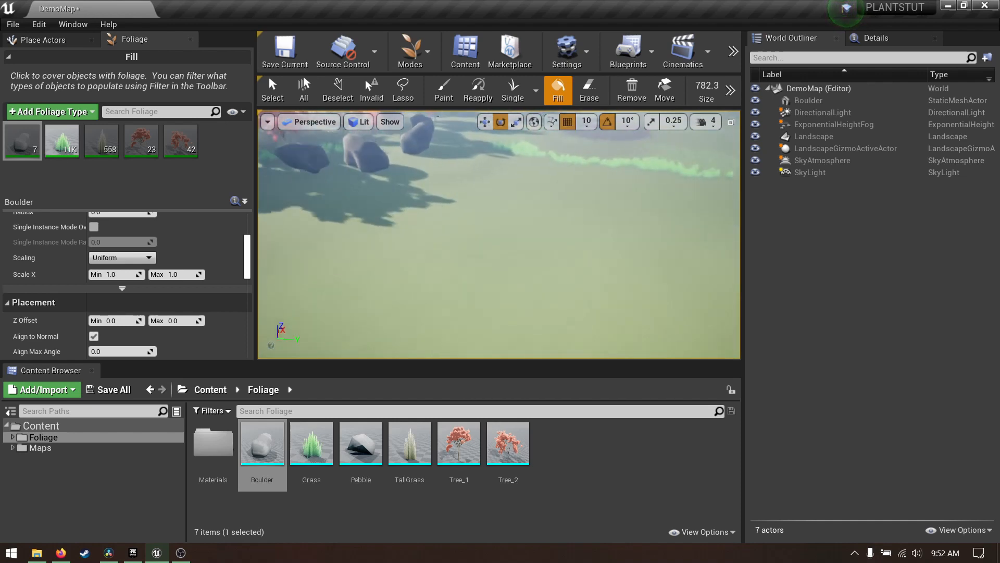
left_click(589, 88)
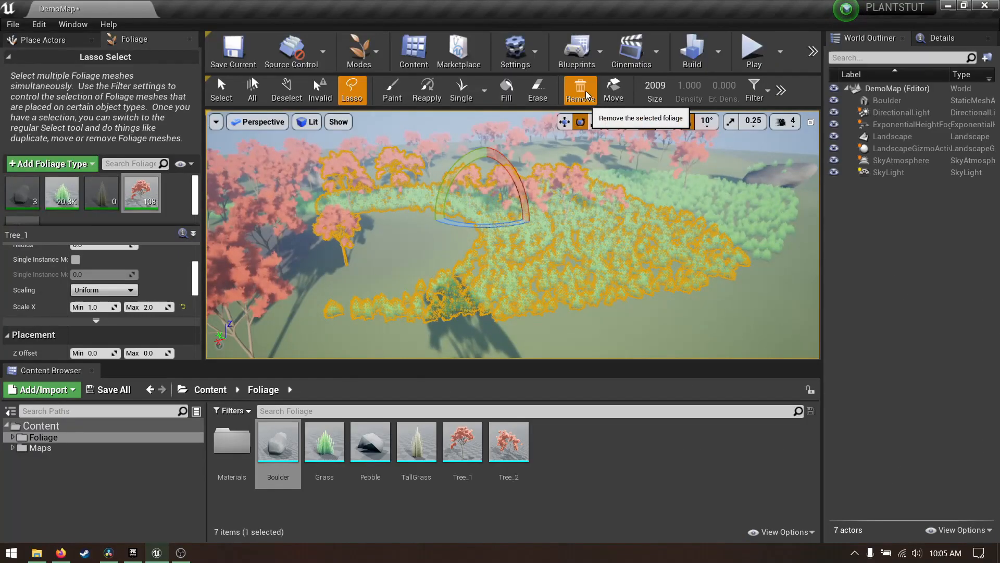
left_click(580, 88)
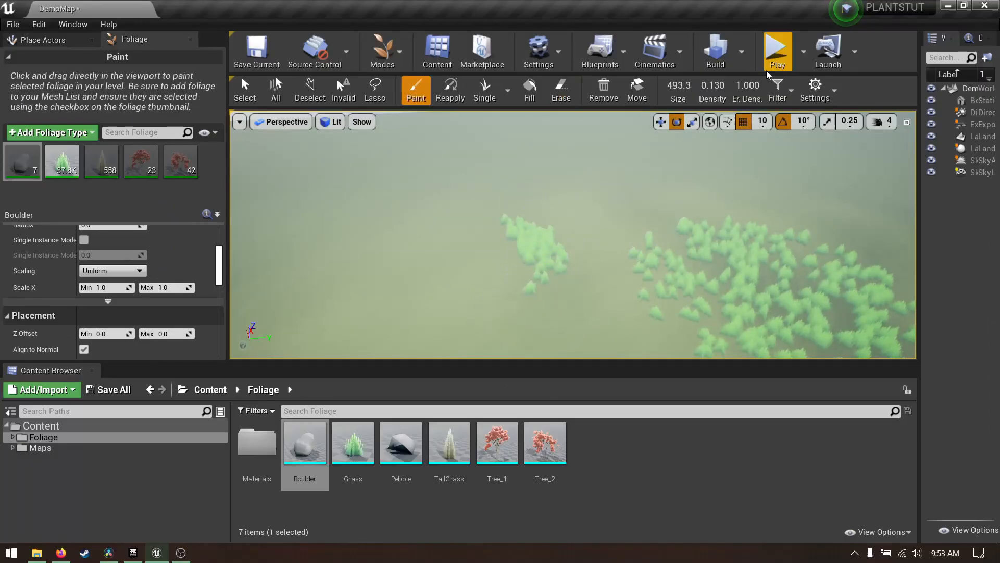
Filter foliage placement to StaticMesh surfaces so trees land on boulders.
left_click(560, 89)
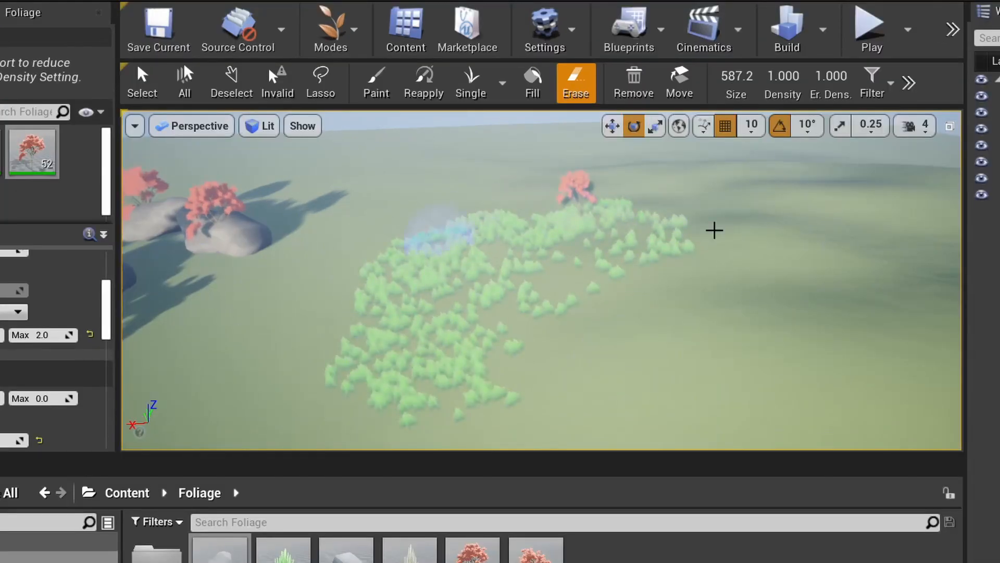
left_click(873, 83)
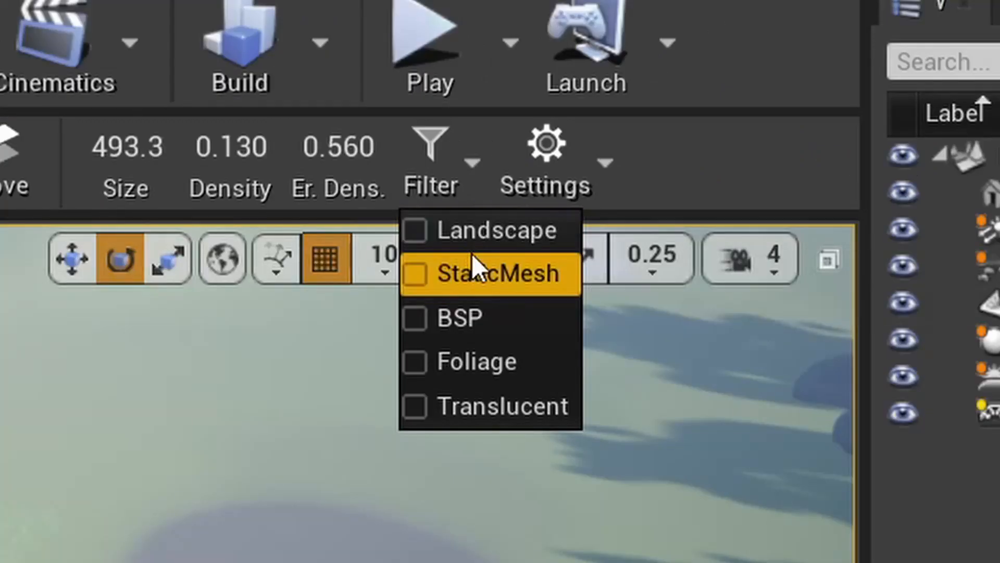
left_click(415, 363)
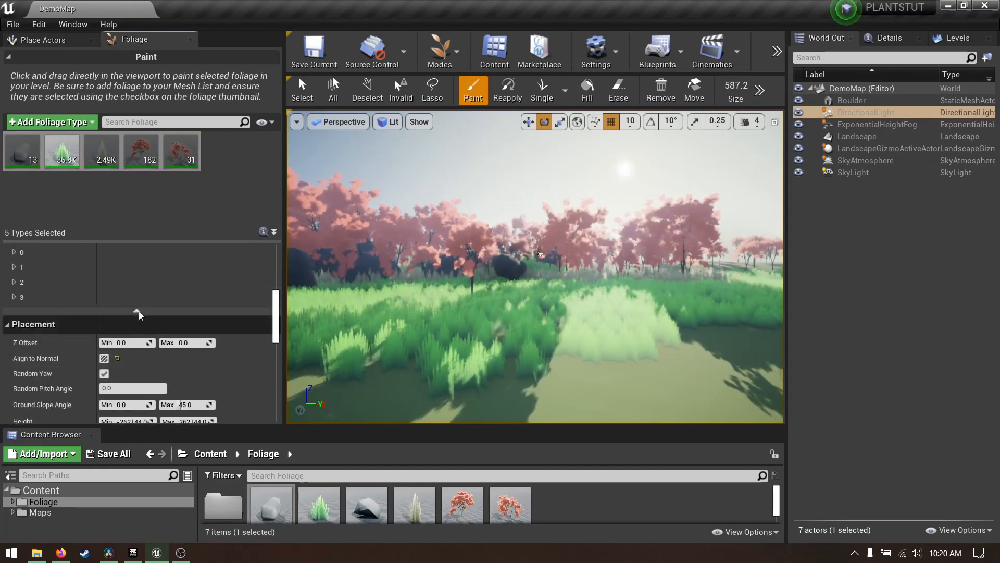
Scroll the details panel to the Vertex Color Mask by Channel settings at threshold 0.5.
scroll("down", 3)
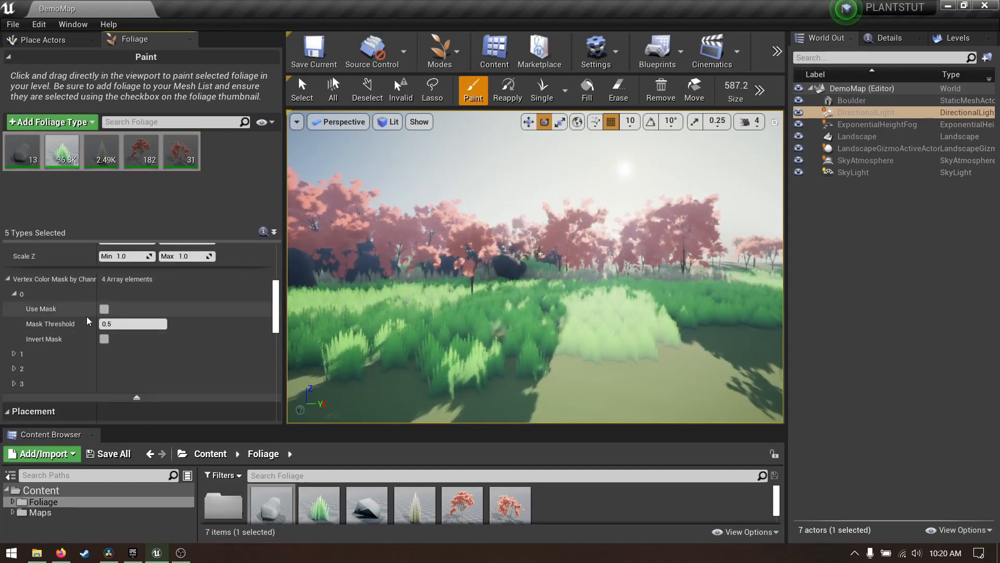